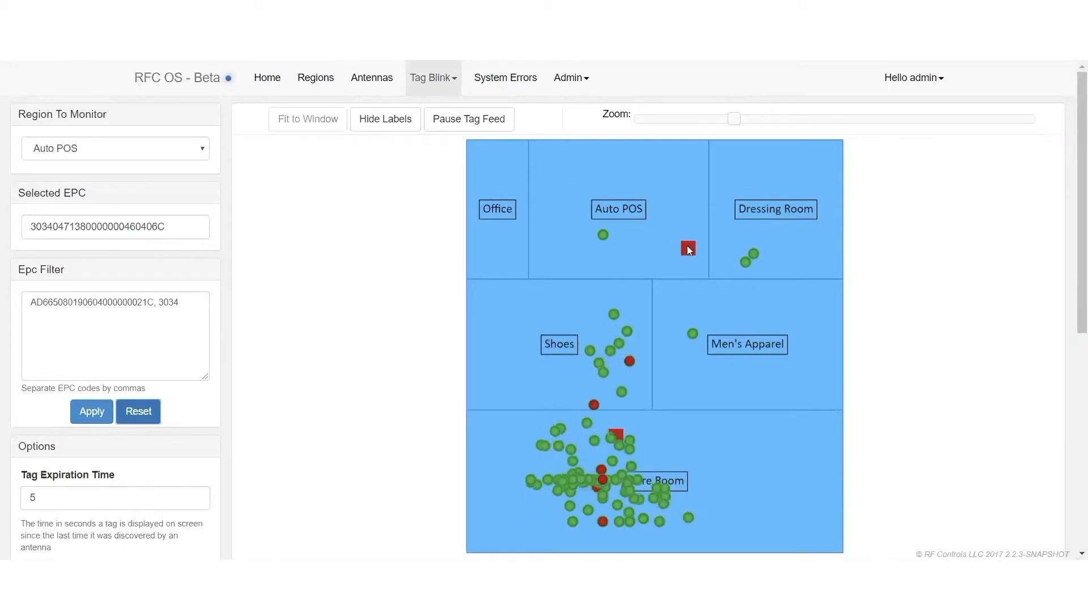
mouse_move(688, 250)
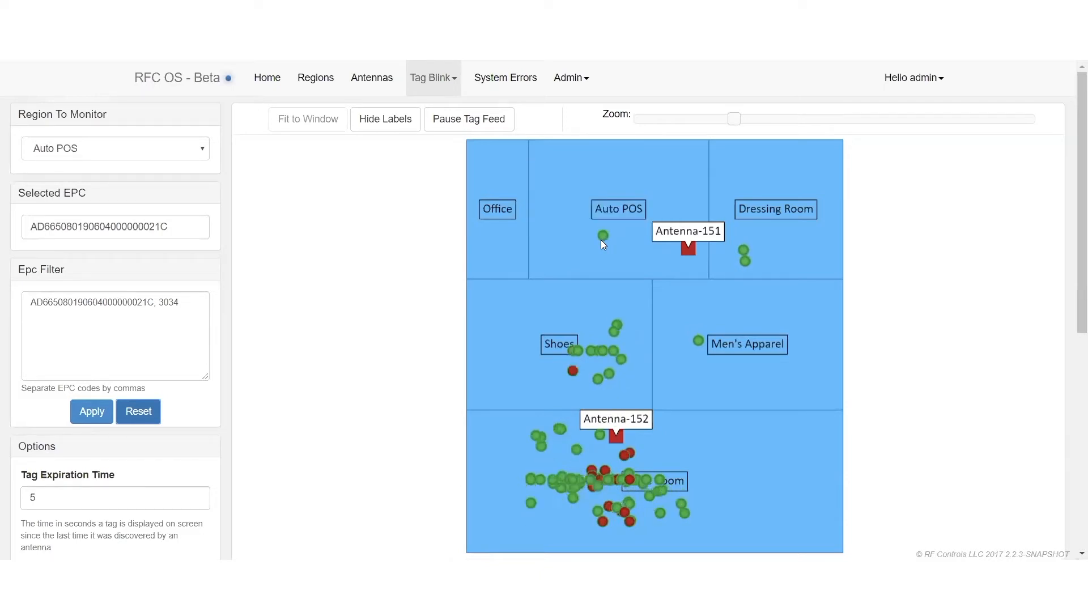
mouse_move(603, 236)
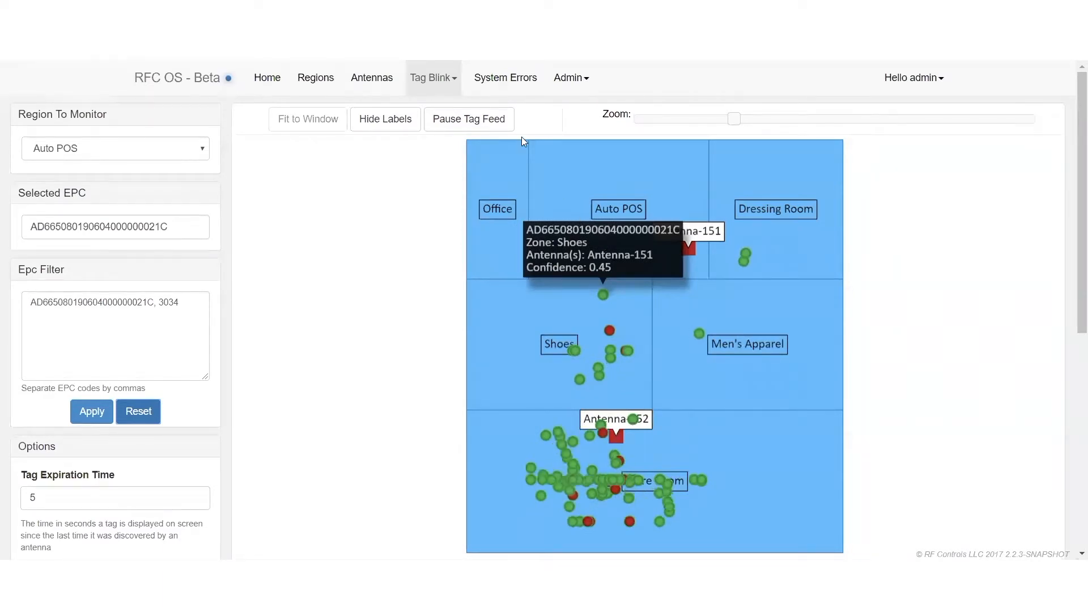
left_click(468, 119)
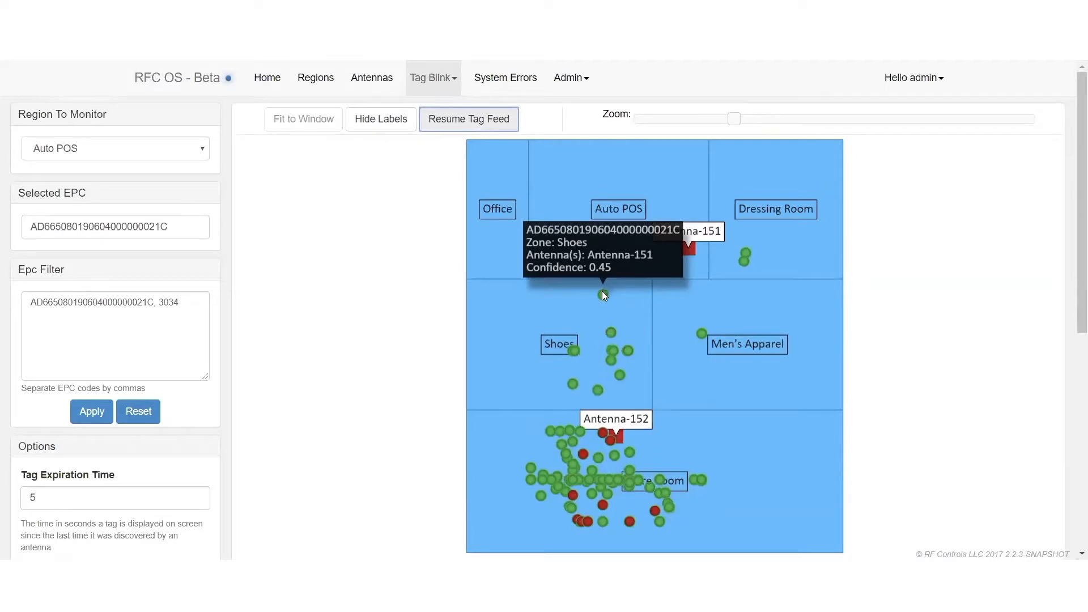
mouse_move(602, 295)
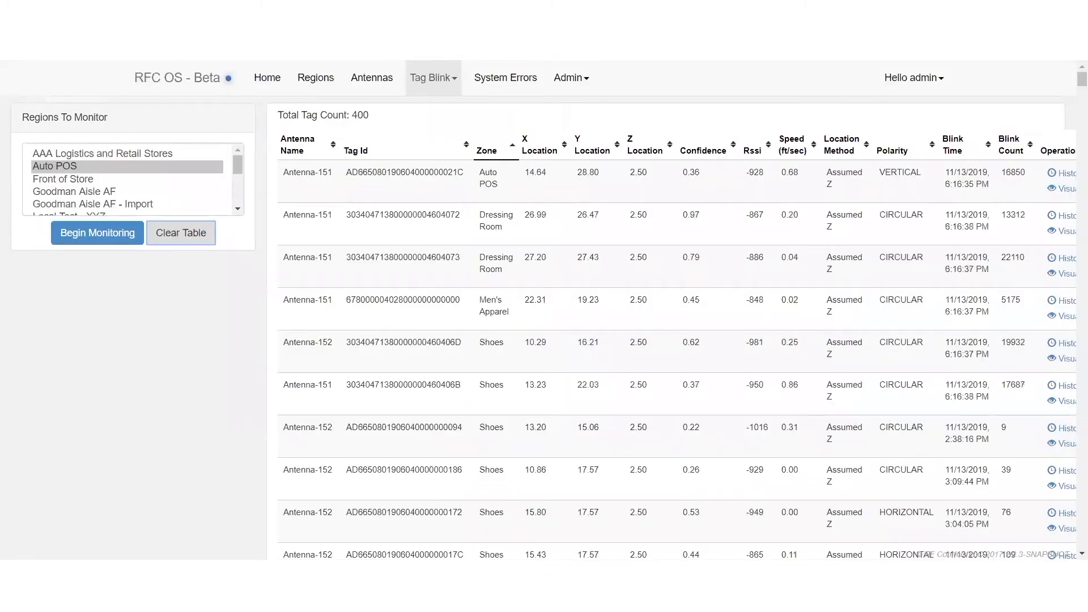
left_click(1061, 172)
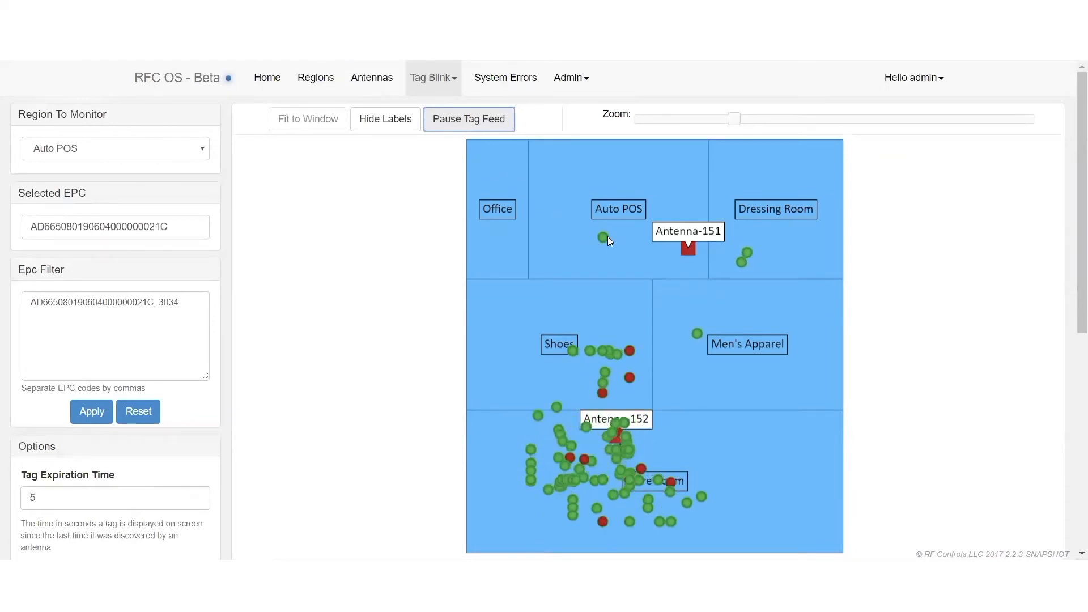
mouse_move(602, 237)
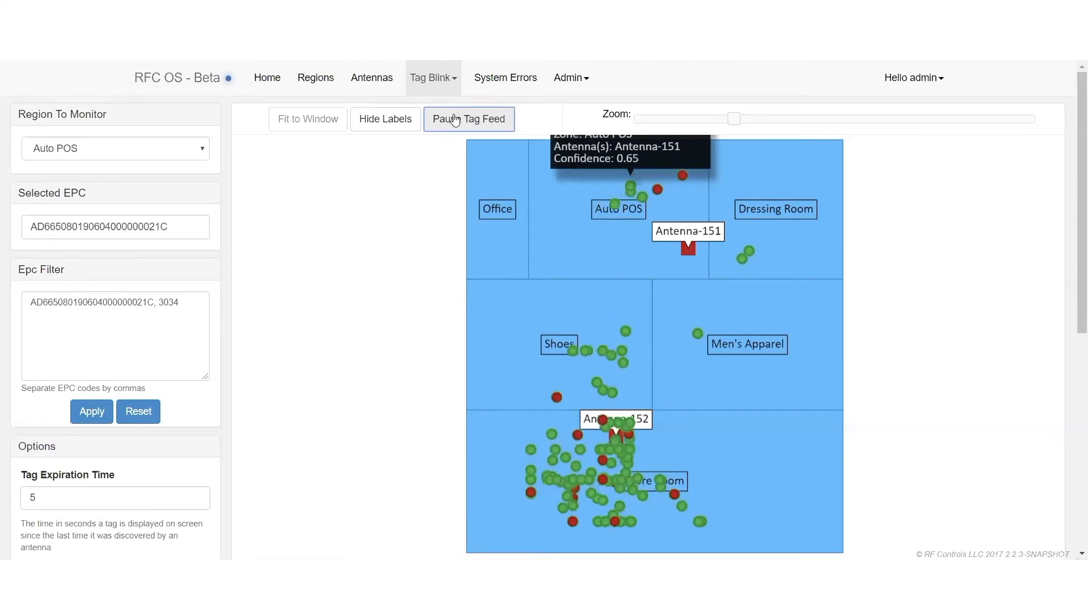
left_click(468, 119)
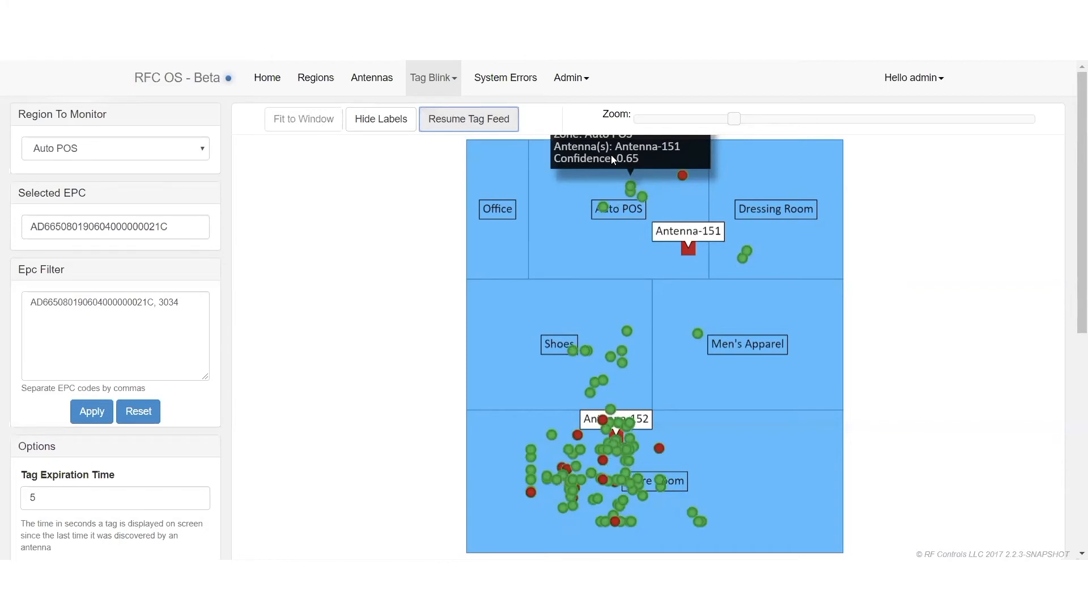
mouse_move(629, 188)
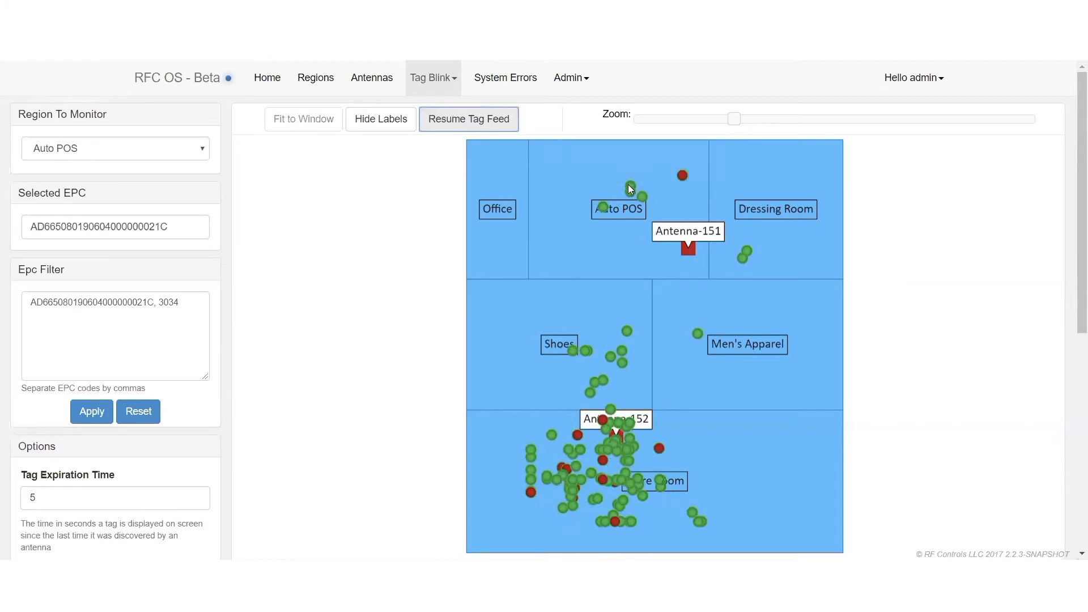
left_click(468, 119)
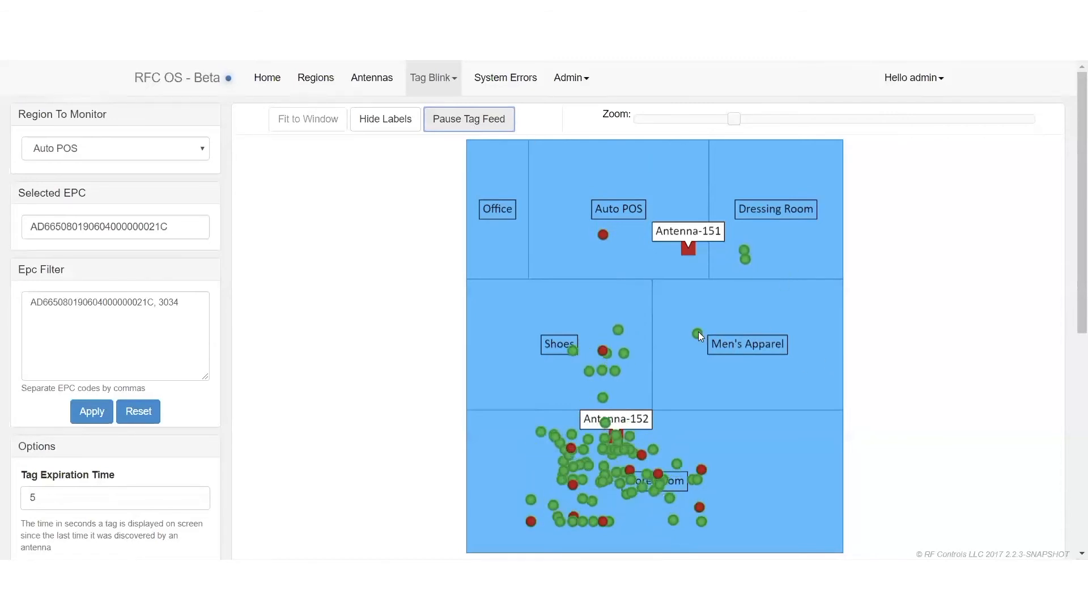
Select the green tag in Men's Apparel to show its tooltip, dismissing the browser context menu
left_click(699, 333)
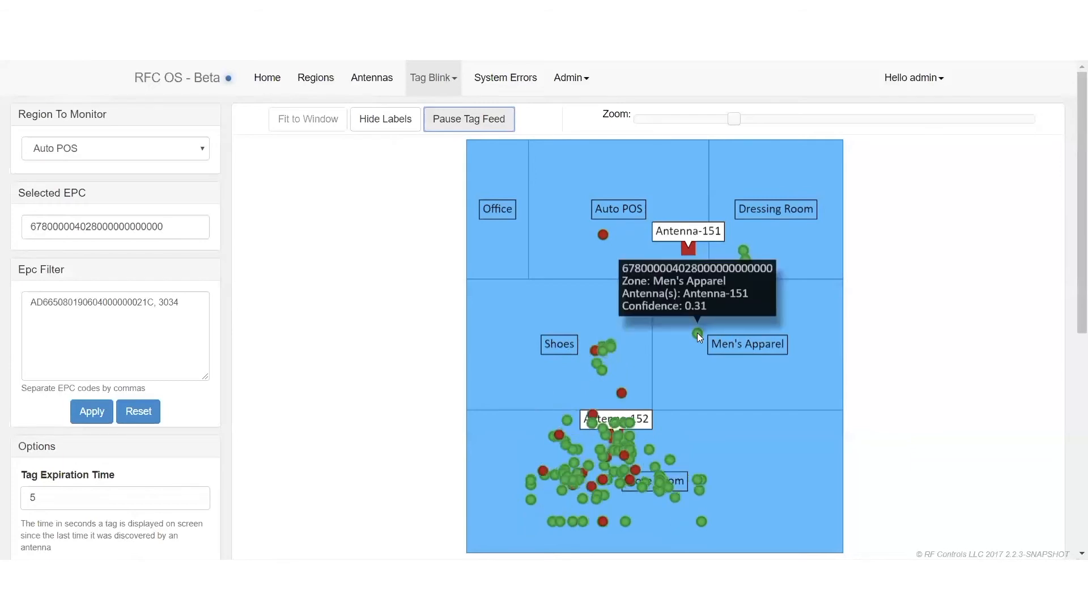
right_click(698, 335)
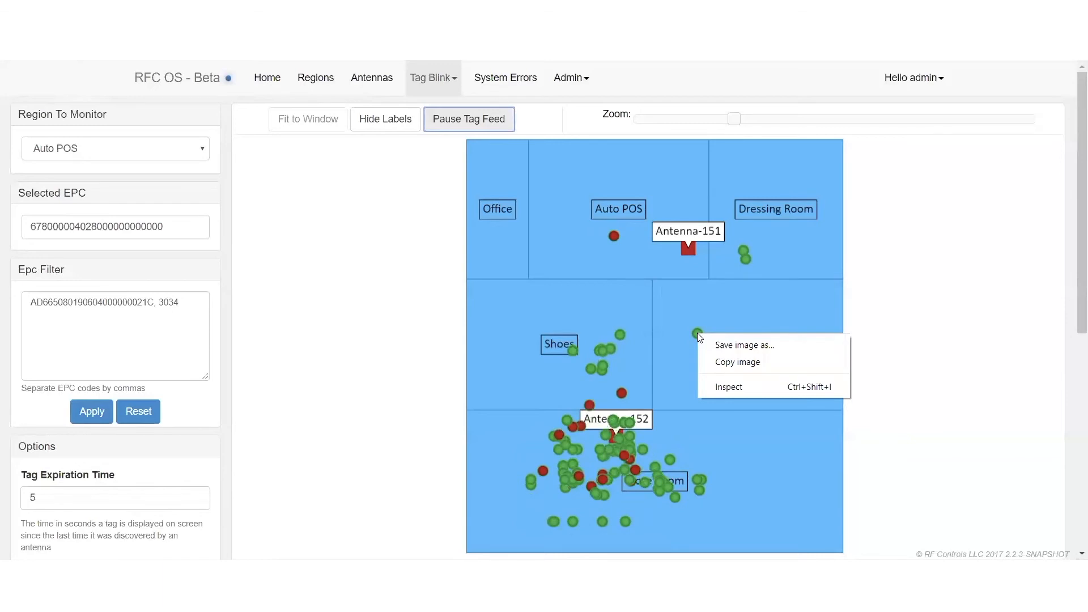
left_click(412, 300)
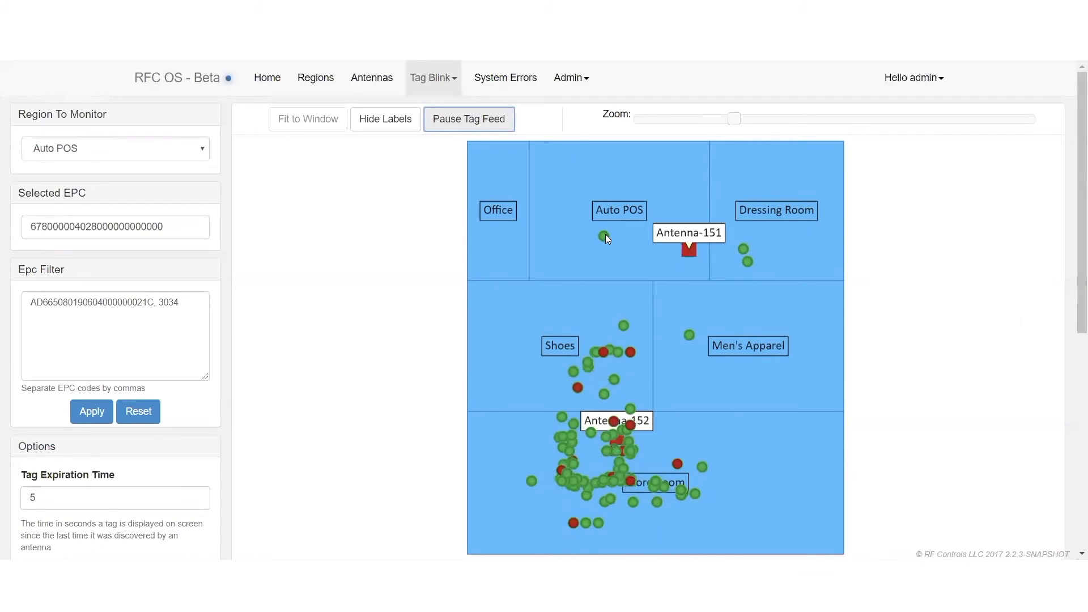
left_click(604, 237)
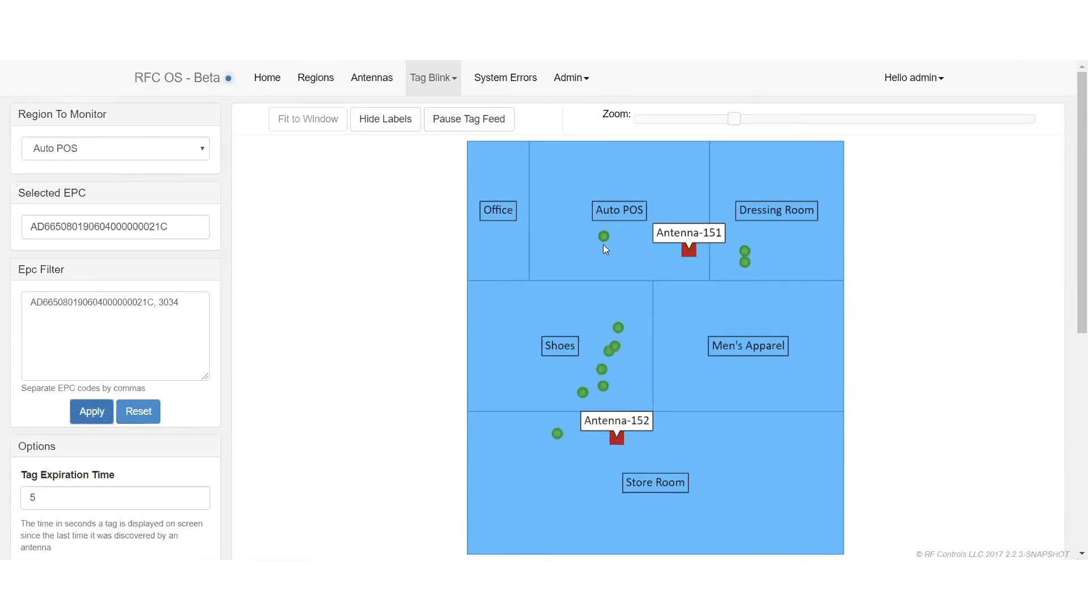
mouse_move(604, 236)
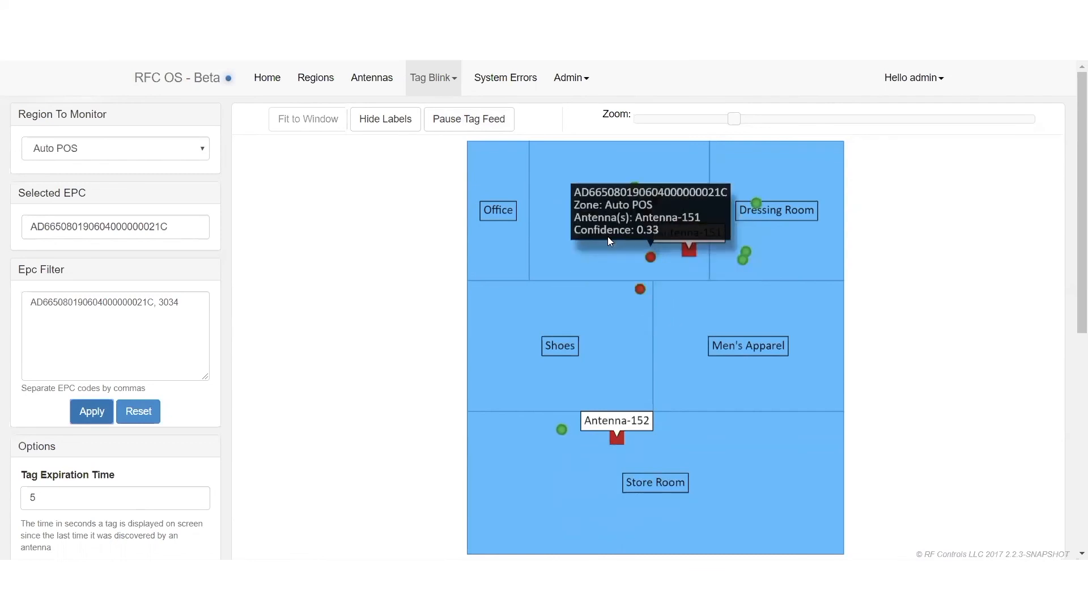
mouse_move(469, 119)
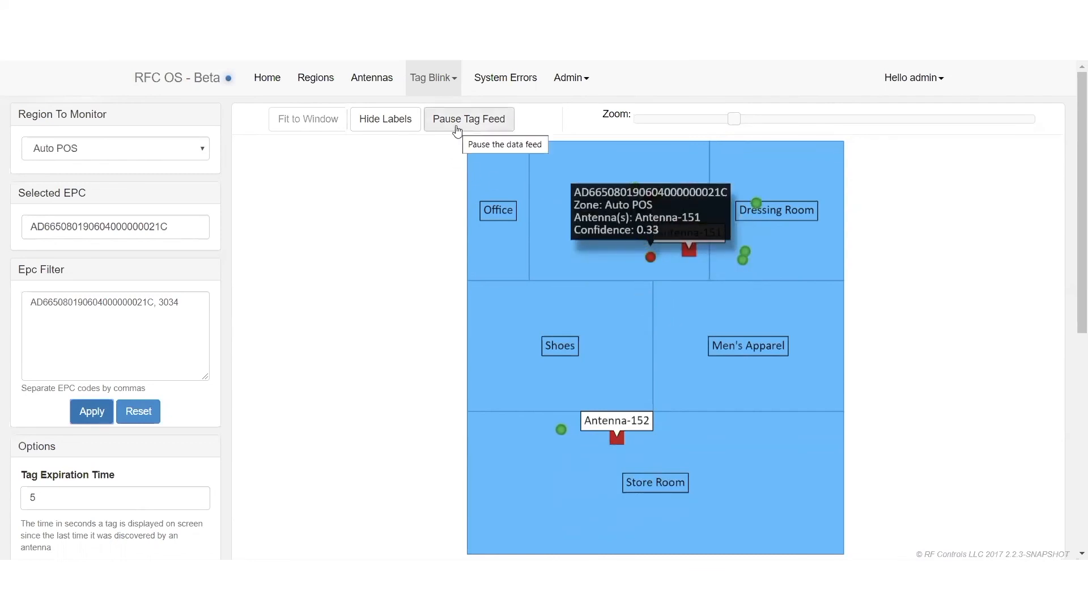
Pause and resume the tag feed so the filtered order tags hold clustered at Auto POS
left_click(468, 119)
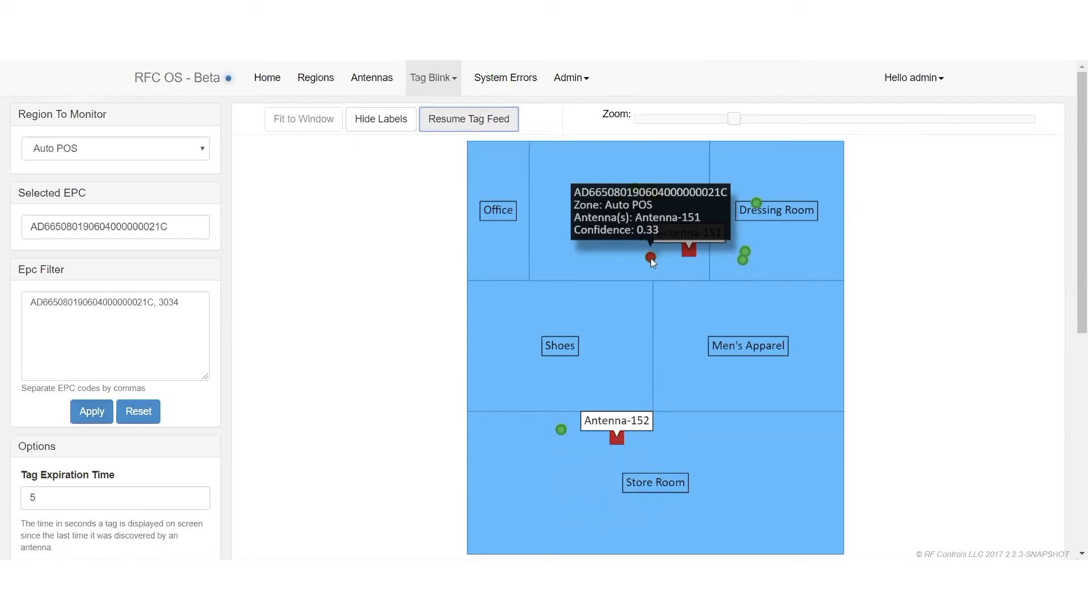
mouse_move(474, 146)
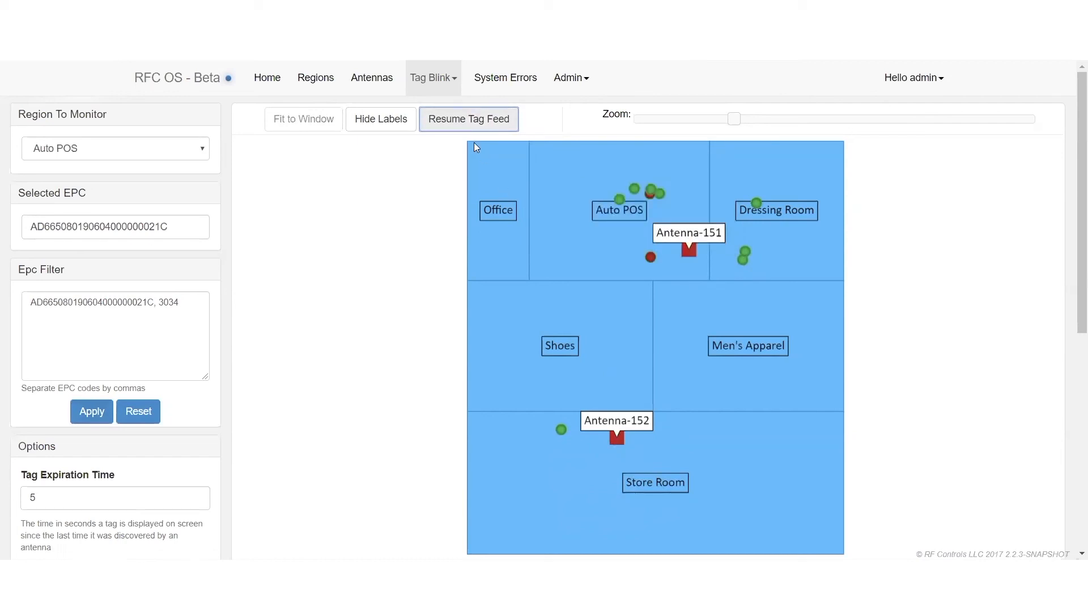
left_click(468, 119)
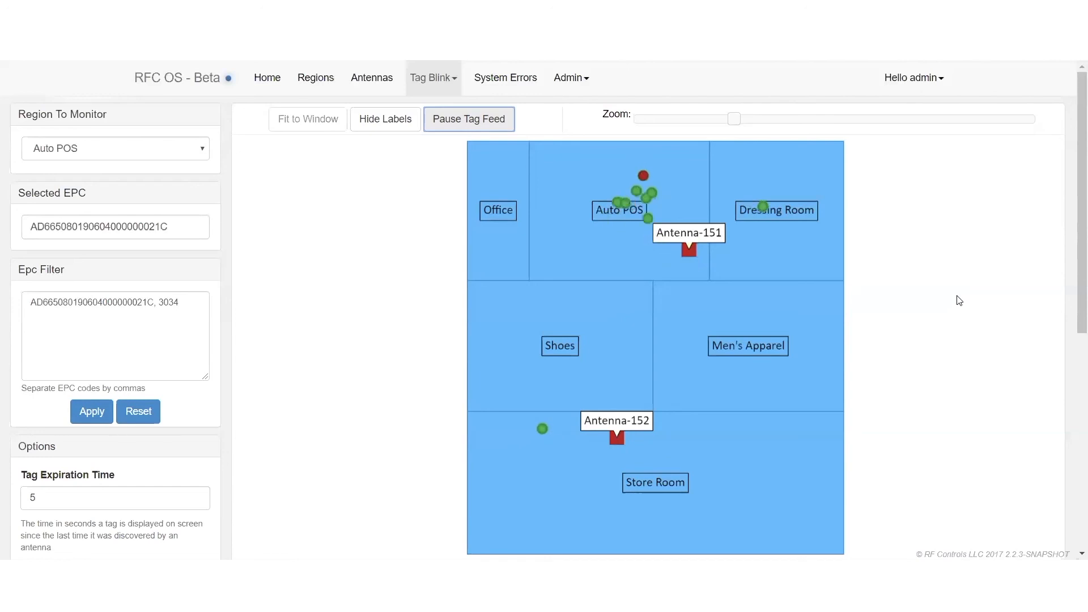
mouse_move(929, 294)
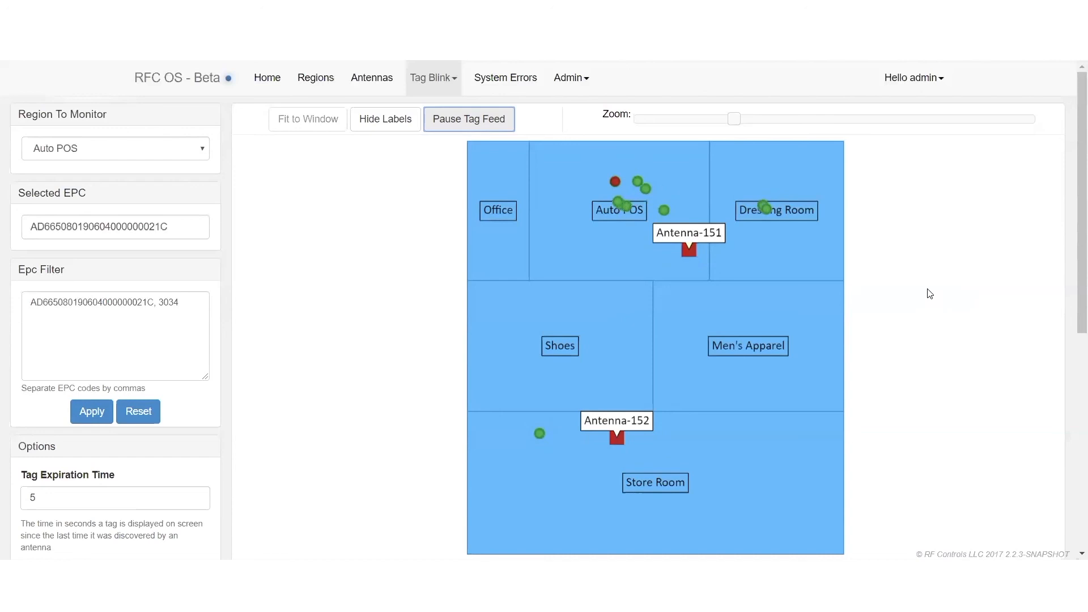
mouse_move(528, 403)
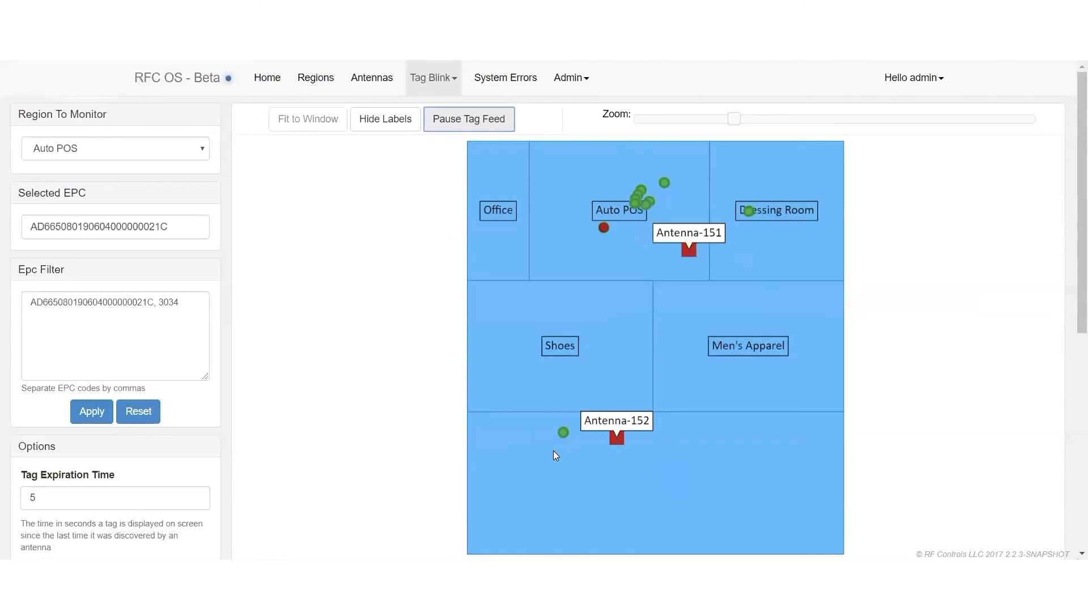
left_click(563, 433)
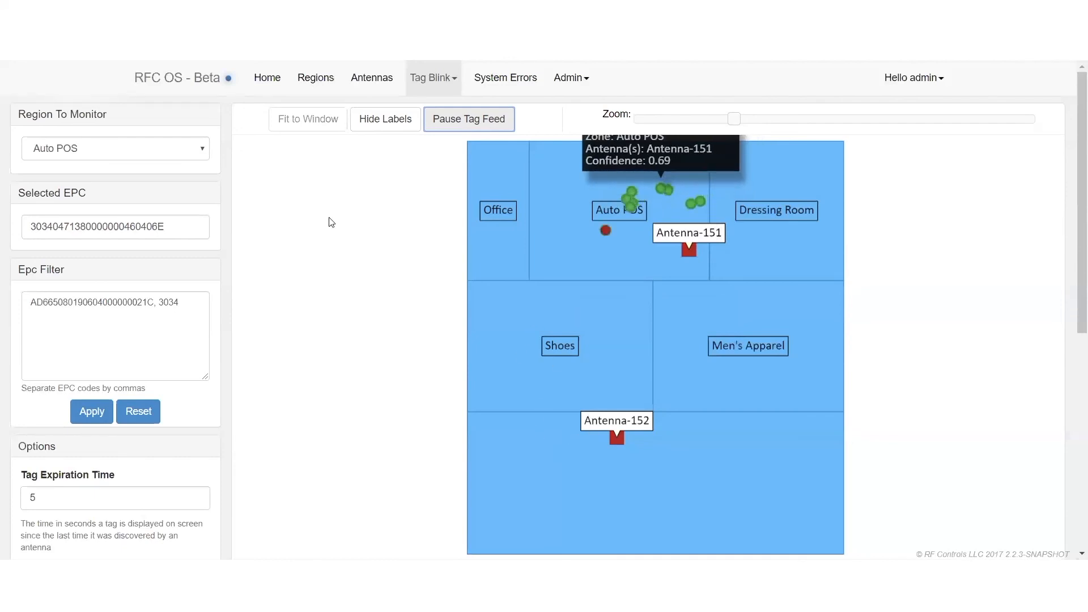
left_click(468, 119)
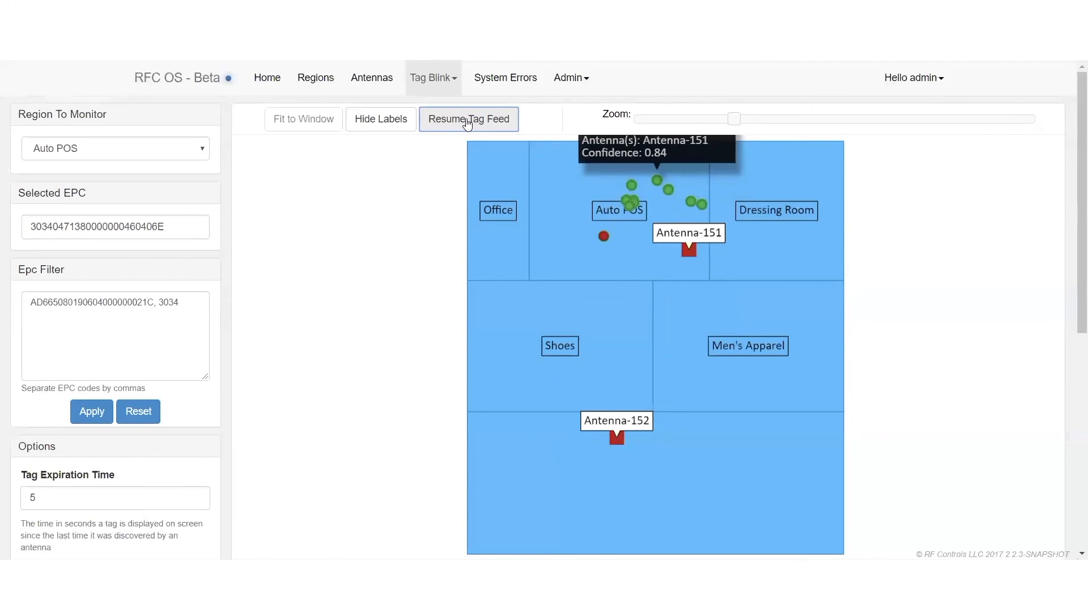
mouse_move(656, 186)
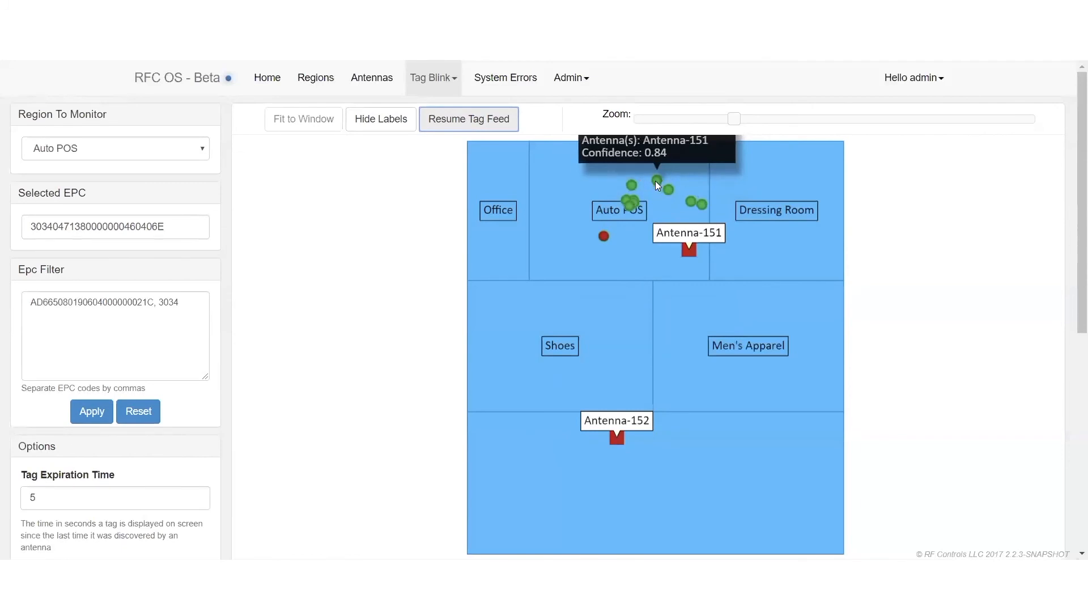
mouse_move(412, 201)
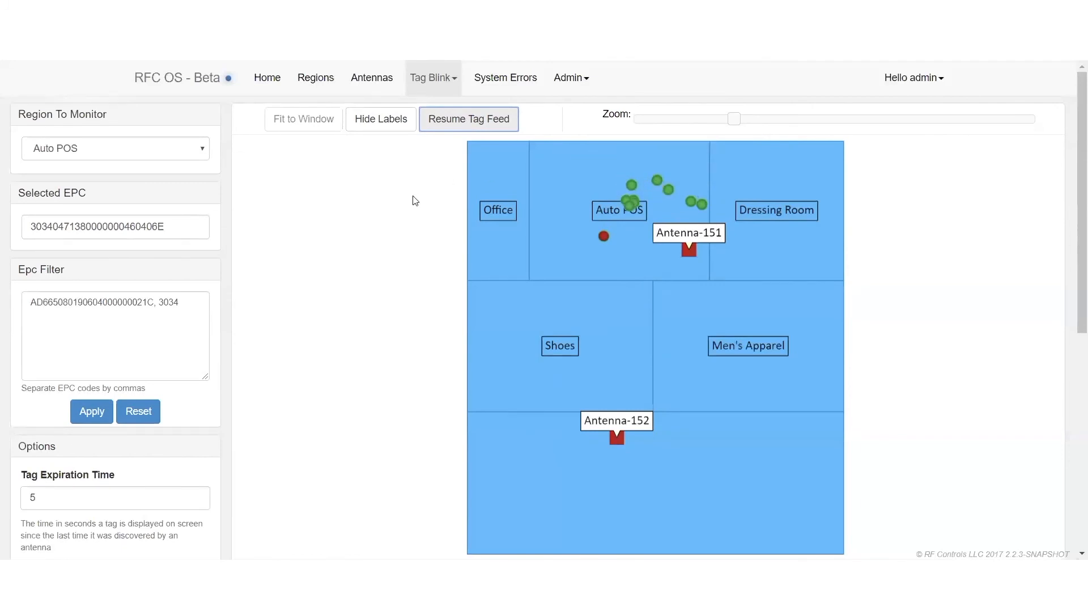
mouse_move(468, 119)
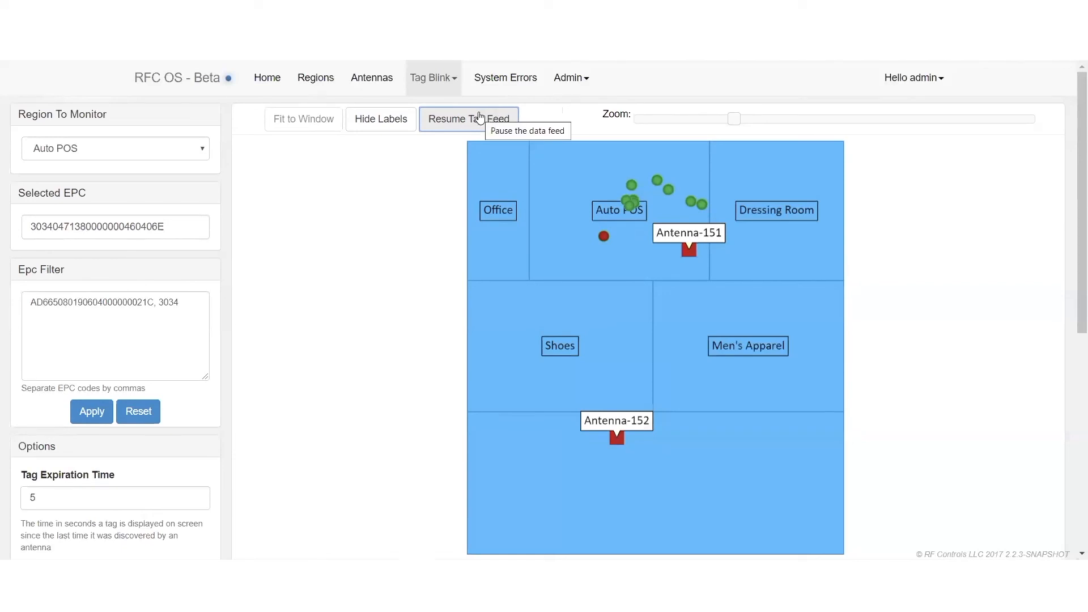
left_click(470, 119)
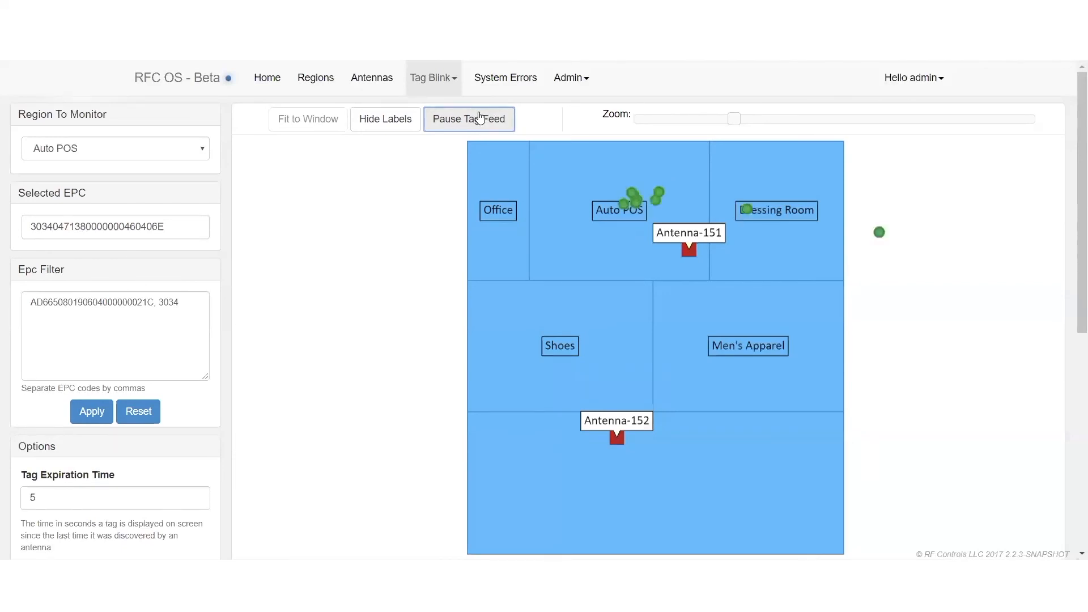